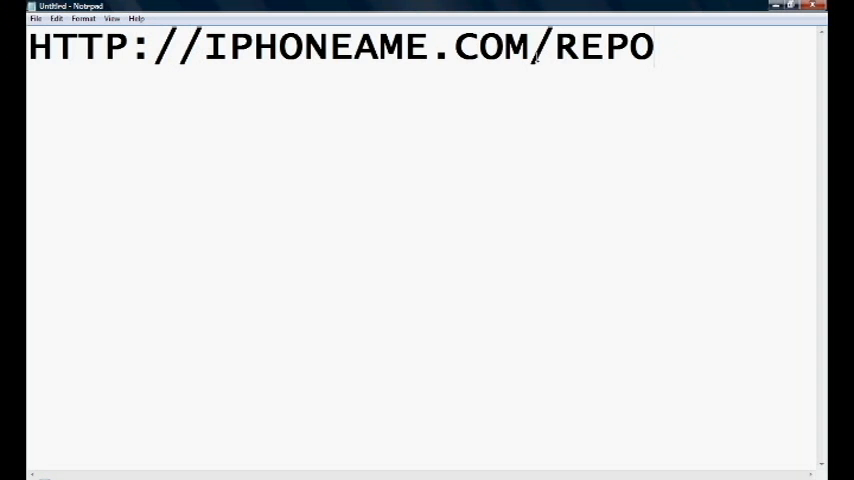
key(ctrl+a)
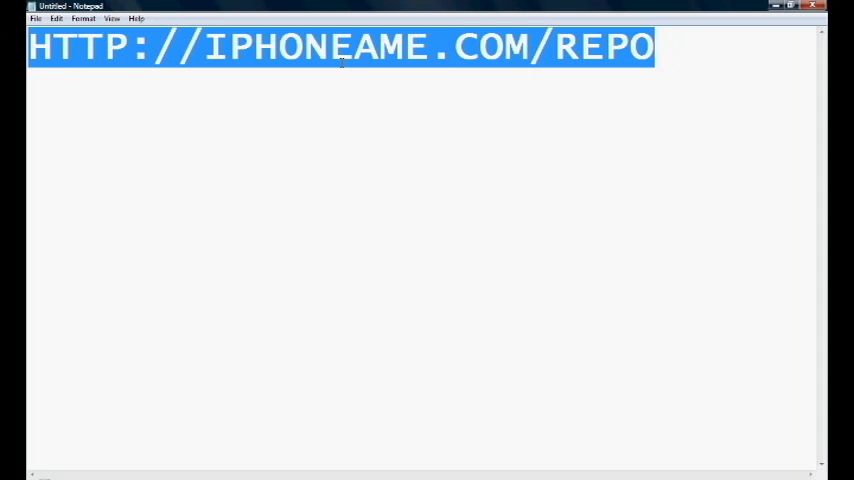
mouse_move(364, 122)
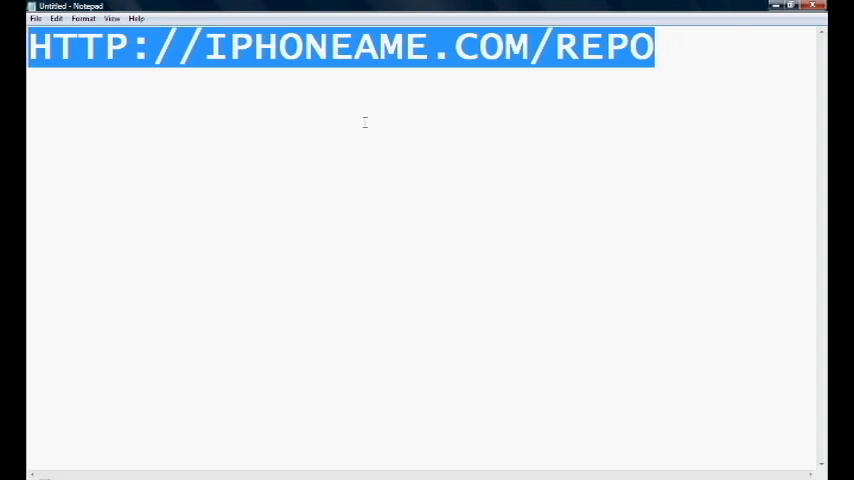
mouse_move(510, 94)
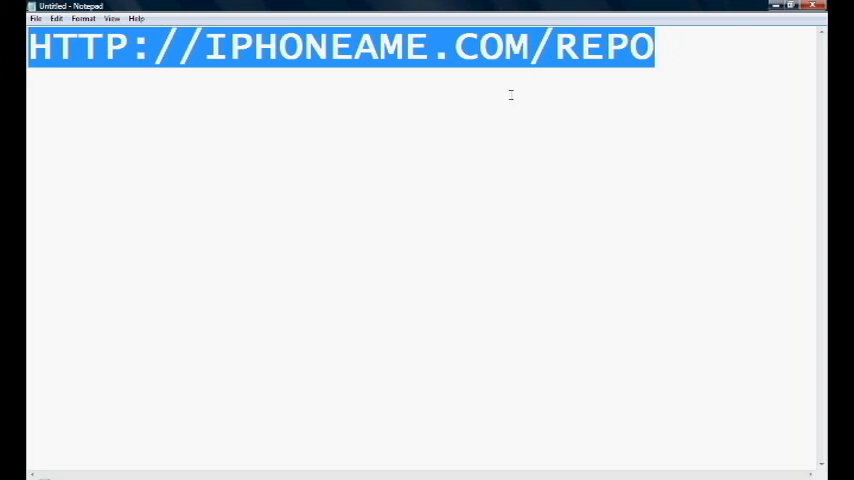
mouse_move(550, 70)
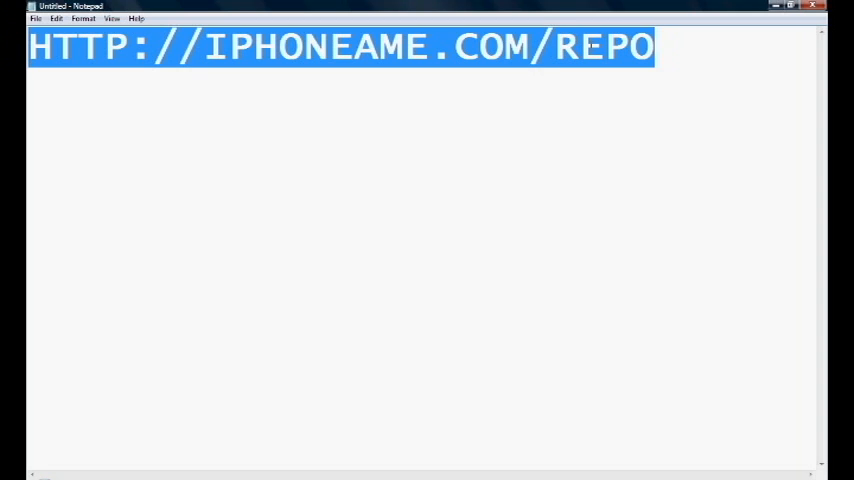
Clear the selection so the URL reads plainly in large bold capitals
click(676, 48)
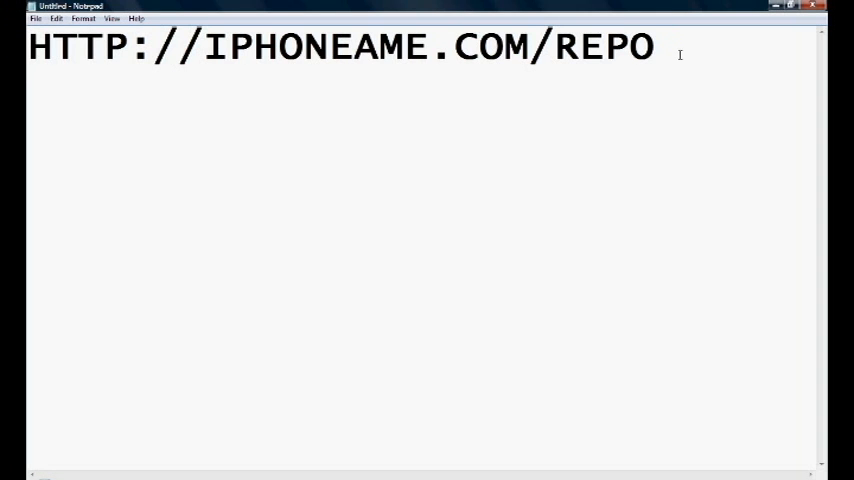
mouse_move(532, 104)
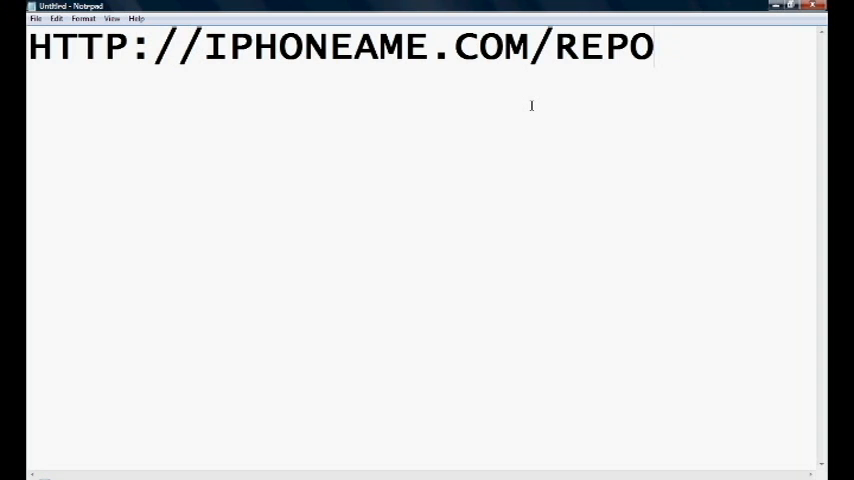